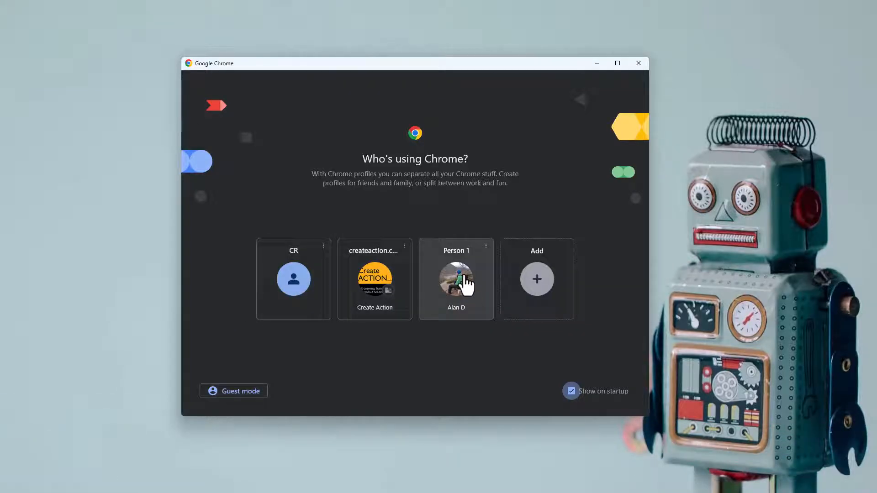
mouse_move(564, 414)
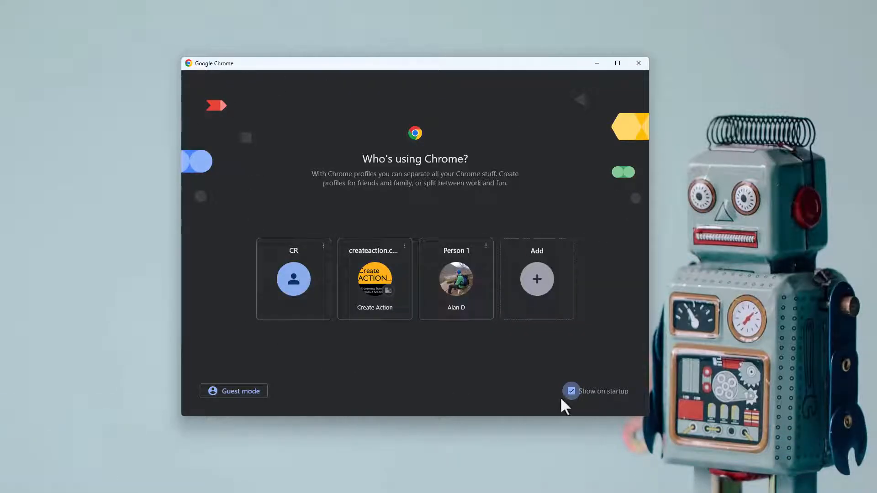
mouse_move(496, 402)
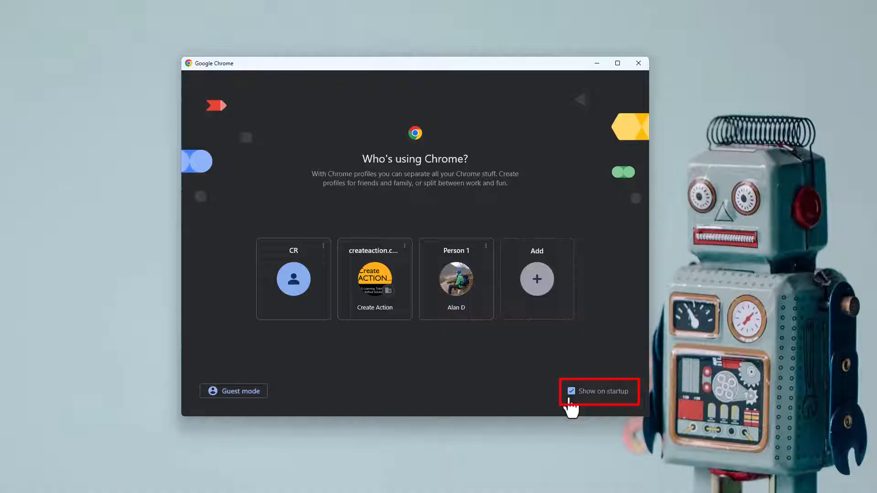
mouse_move(510, 389)
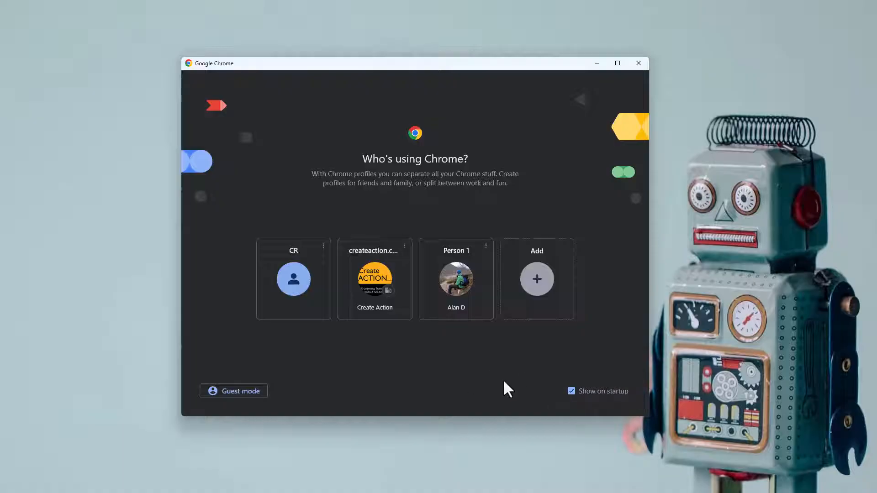
- Untick 'Show on startup' on the Who's using Chrome screen
click(572, 391)
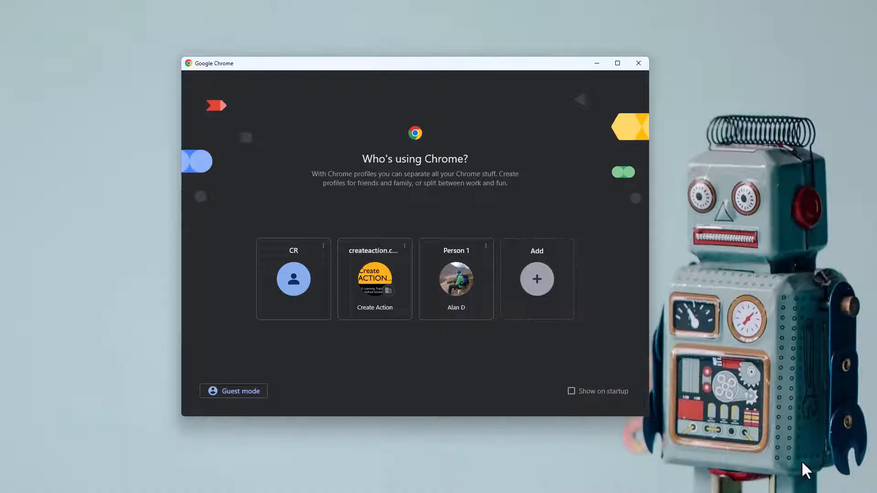
mouse_move(631, 484)
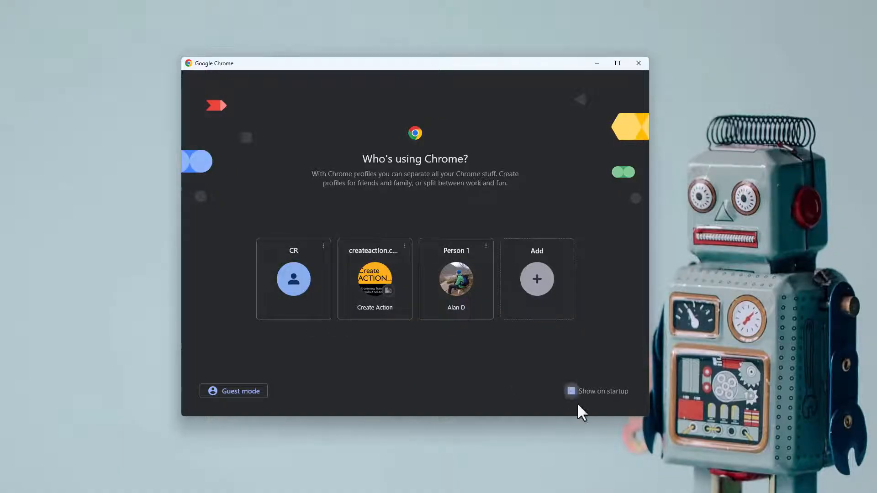
- Re-tick 'Show on startup' and open Chrome as the Person 1 profile
click(571, 391)
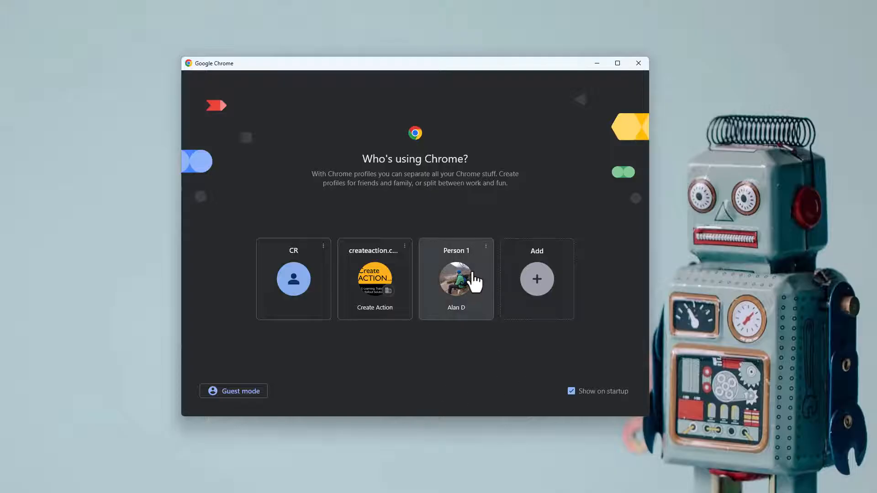
mouse_move(454, 287)
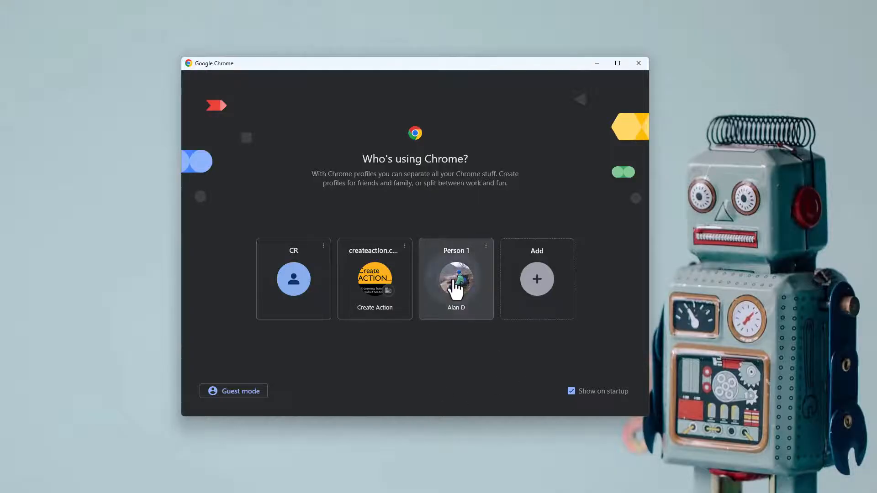
click(455, 279)
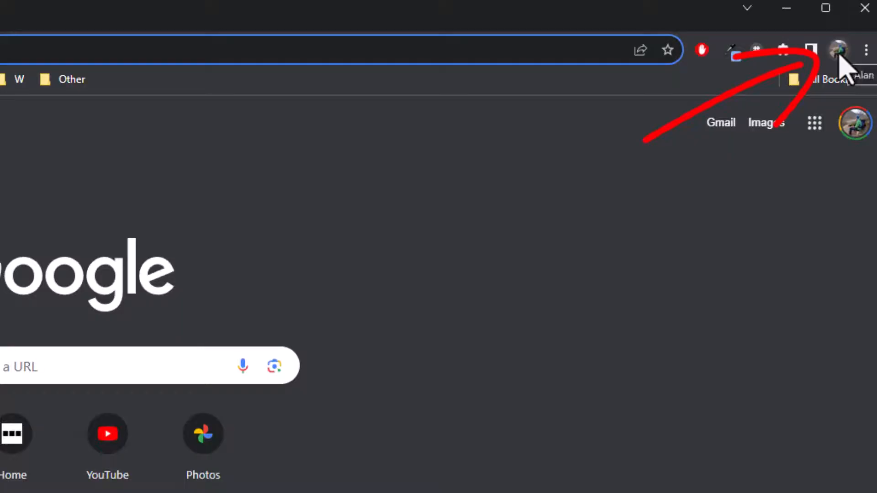
- Reopen the Who's using Chrome picker via the avatar menu's Other profiles gear
click(842, 49)
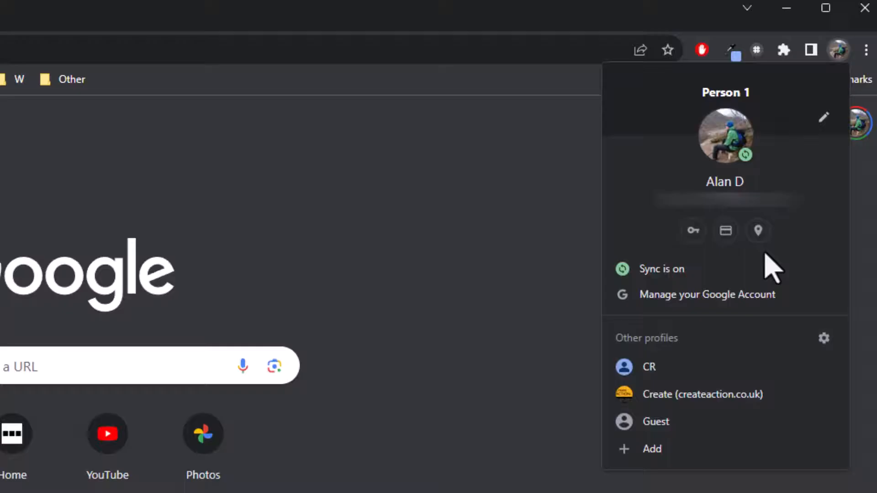
mouse_move(768, 371)
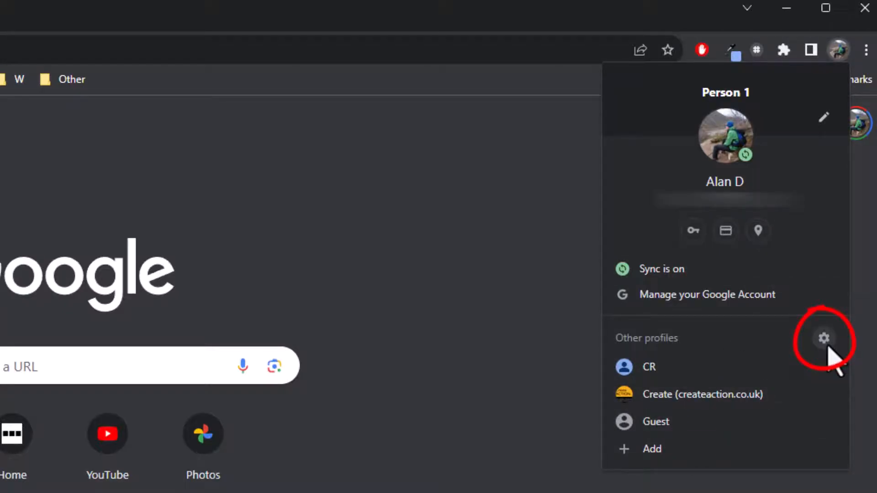
click(825, 338)
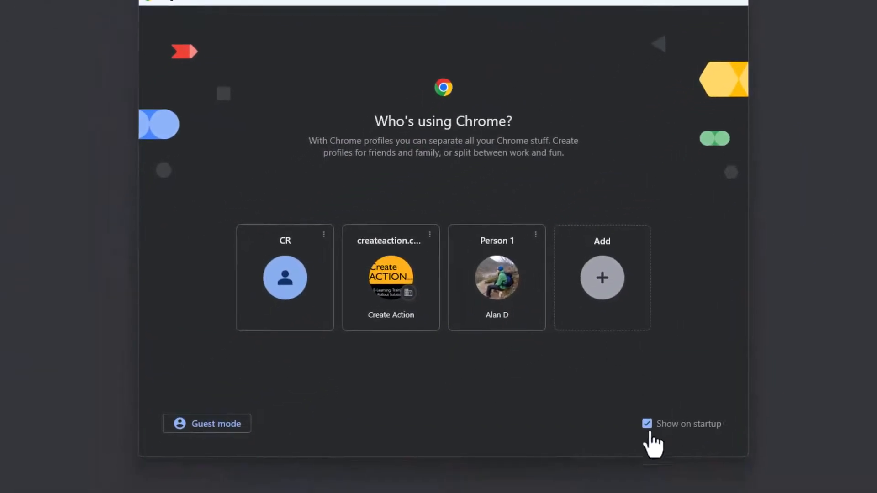
click(646, 424)
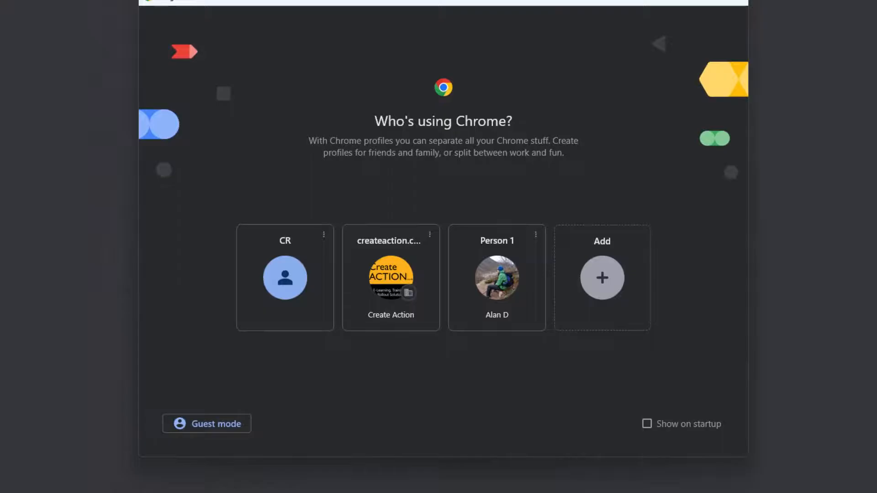
mouse_move(651, 443)
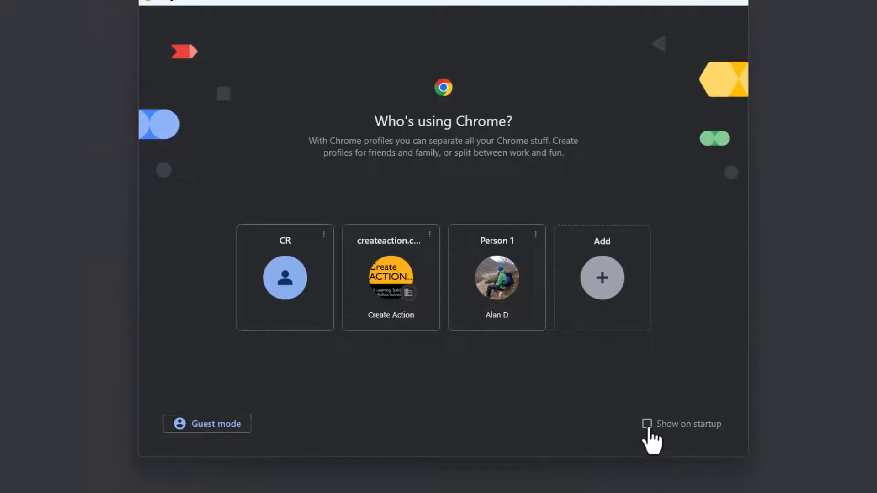
click(647, 424)
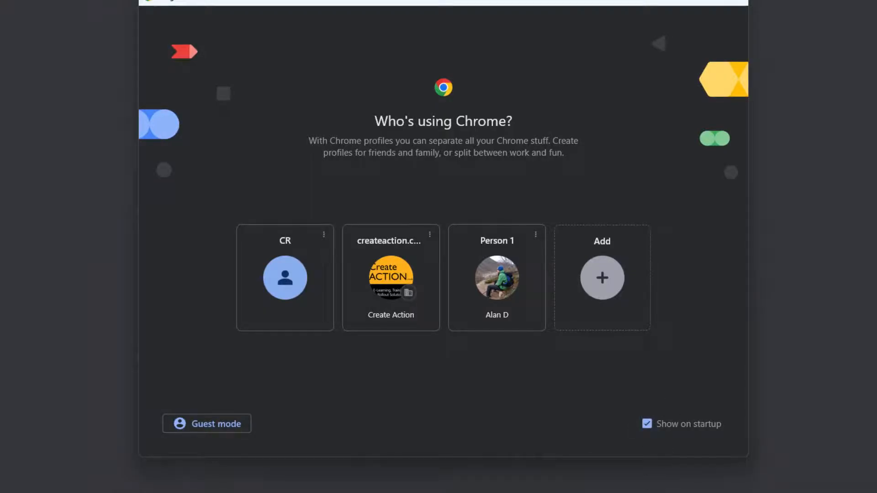
mouse_move(695, 26)
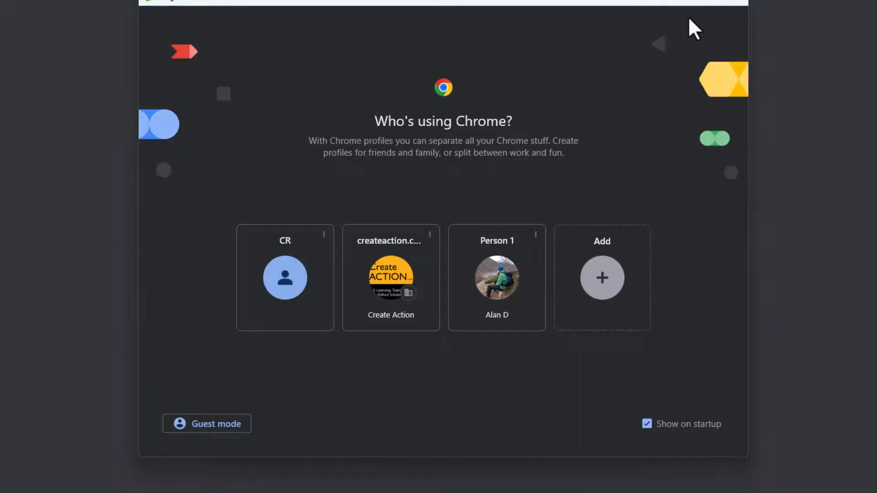
mouse_move(300, 16)
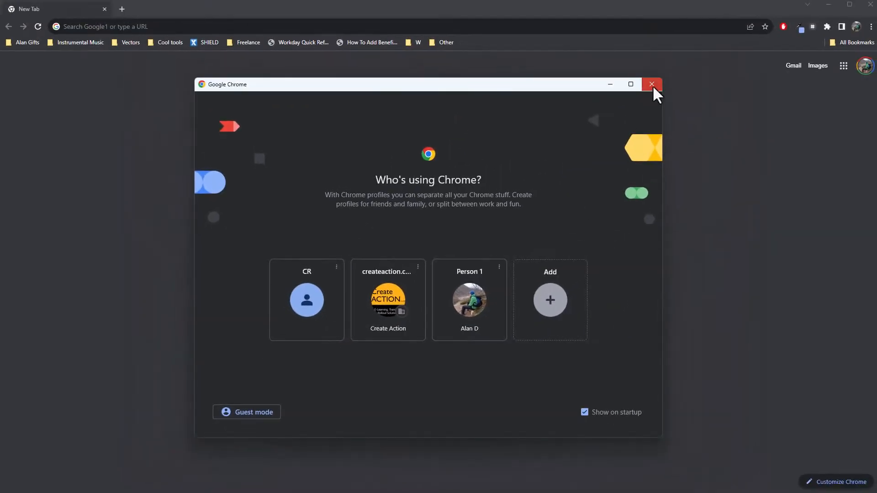
- Close the profile picker, then reopen it from the profile avatar menu
click(652, 84)
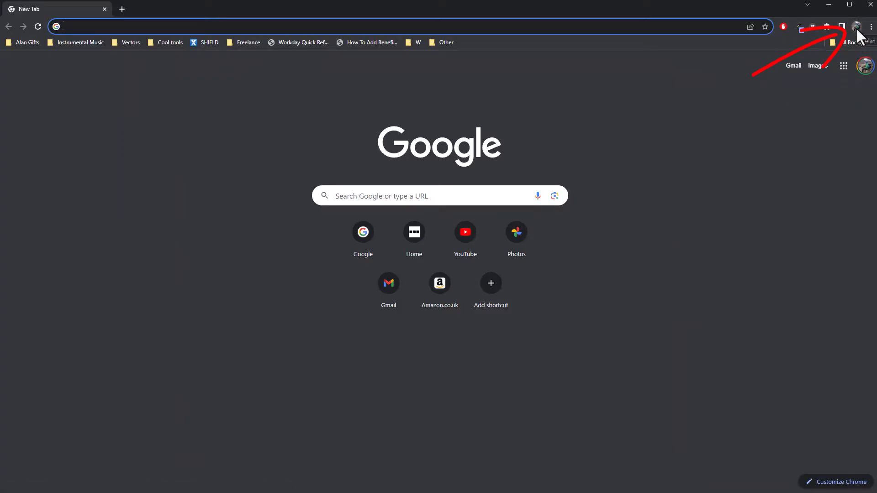
click(858, 26)
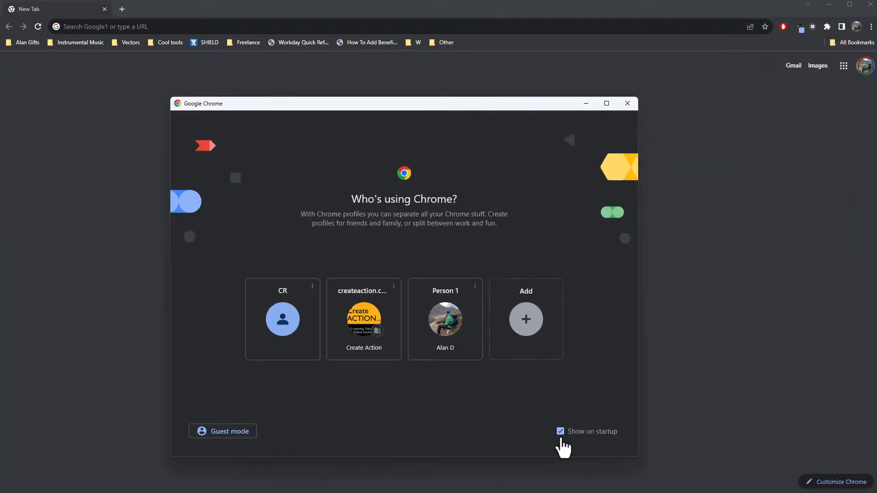
click(560, 431)
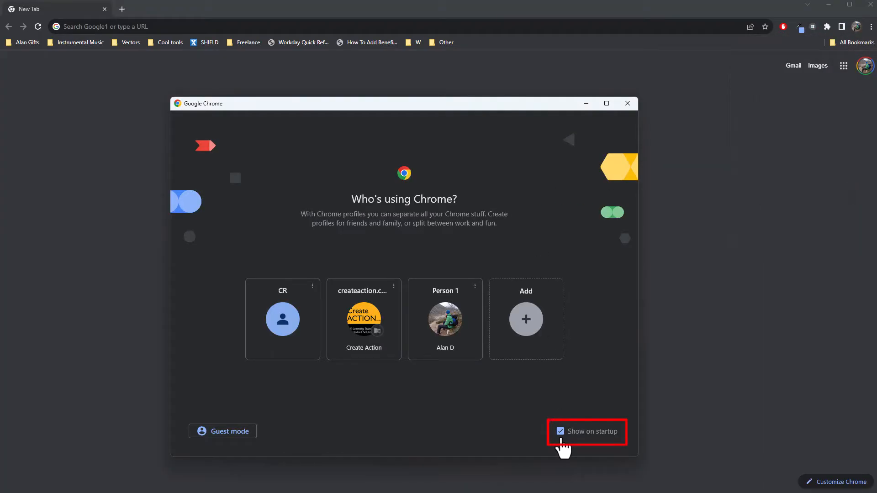